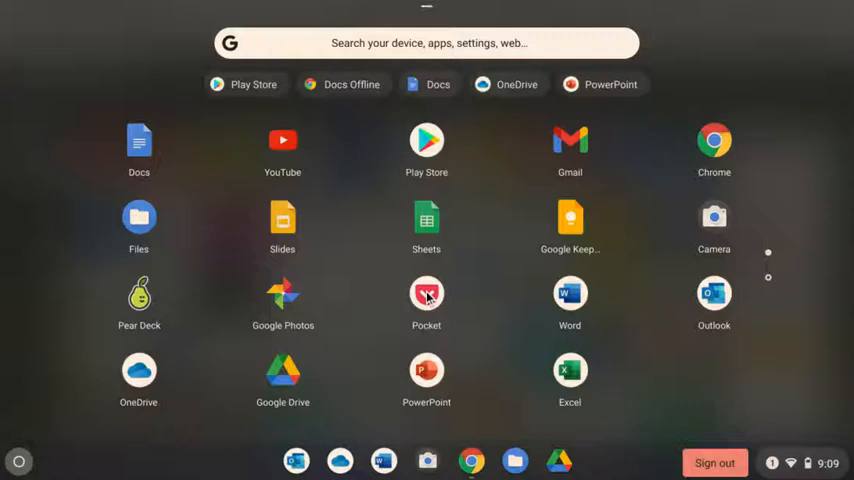
mouse_move(496, 246)
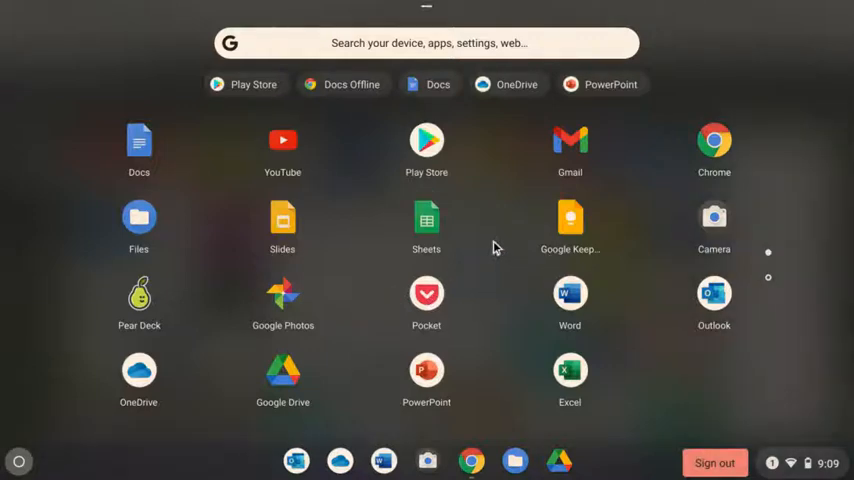
mouse_move(478, 318)
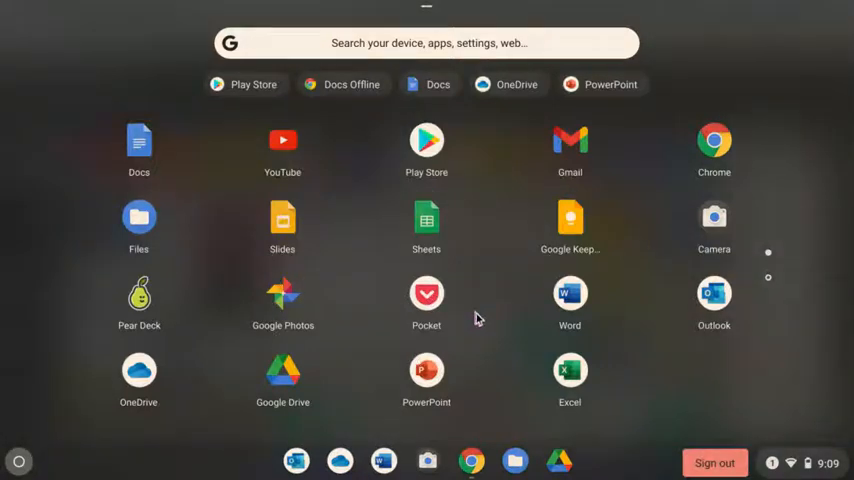
mouse_move(490, 236)
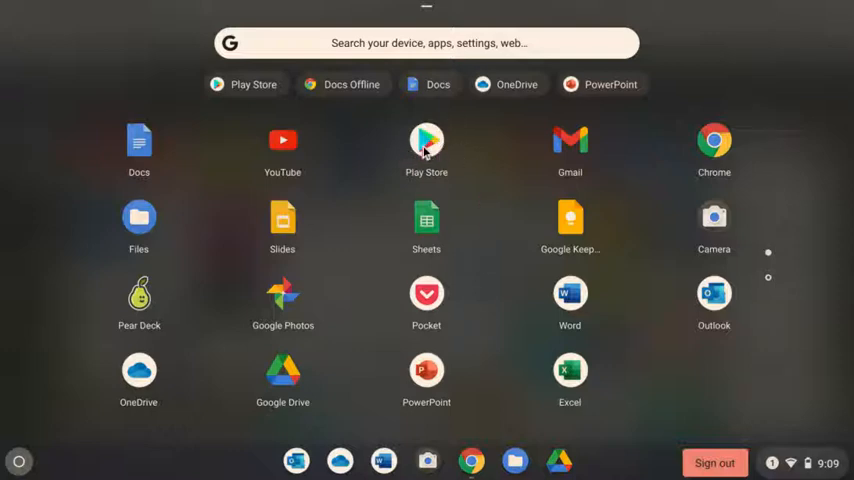
mouse_move(640, 292)
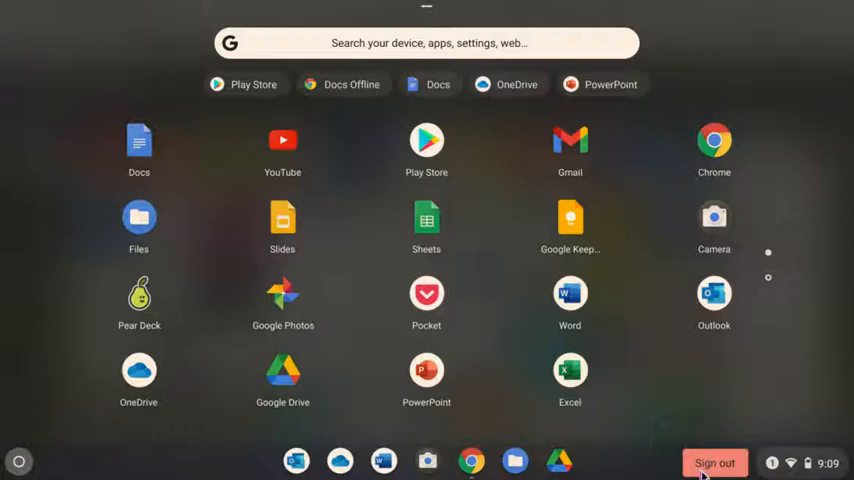
mouse_move(708, 468)
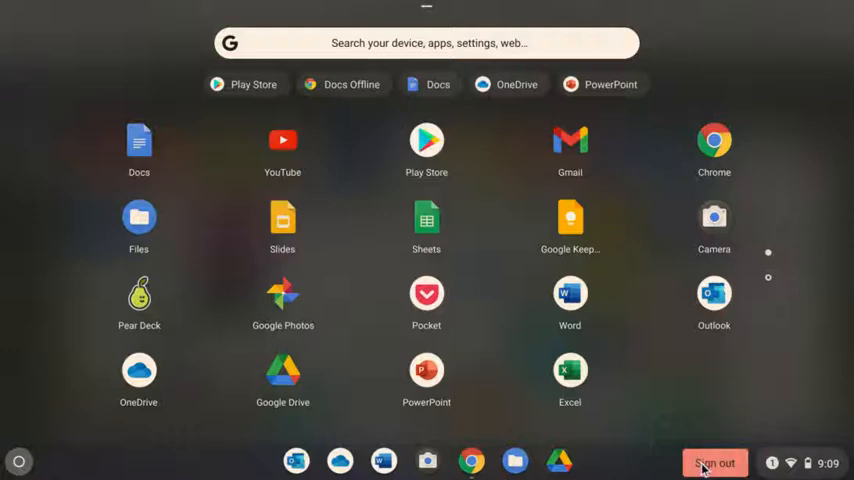
mouse_move(426, 144)
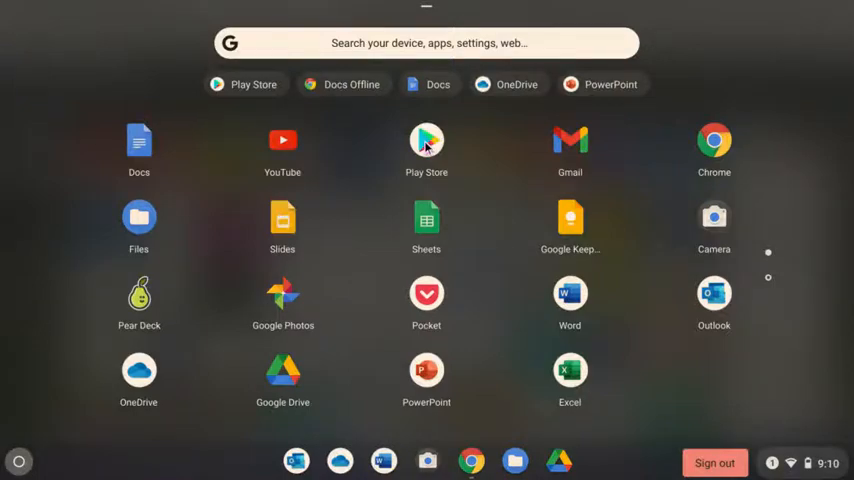
- Launch Google Play Store to reach its Microsoft apps collection page
click(426, 140)
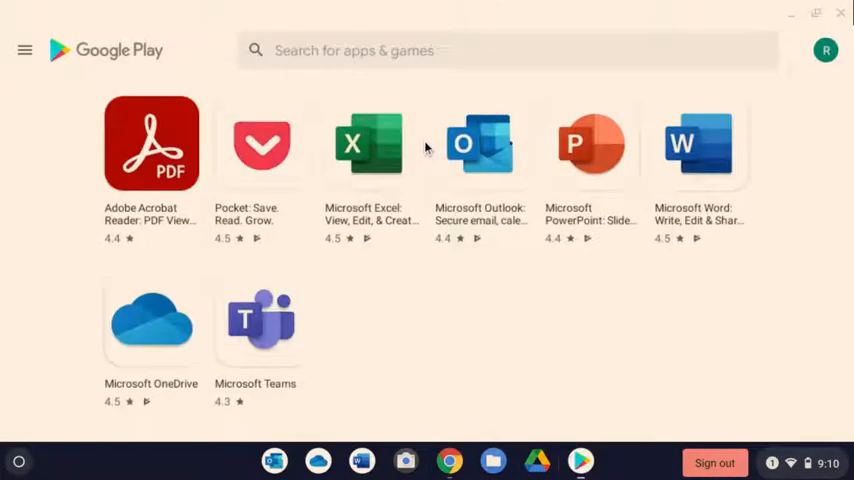
mouse_move(478, 288)
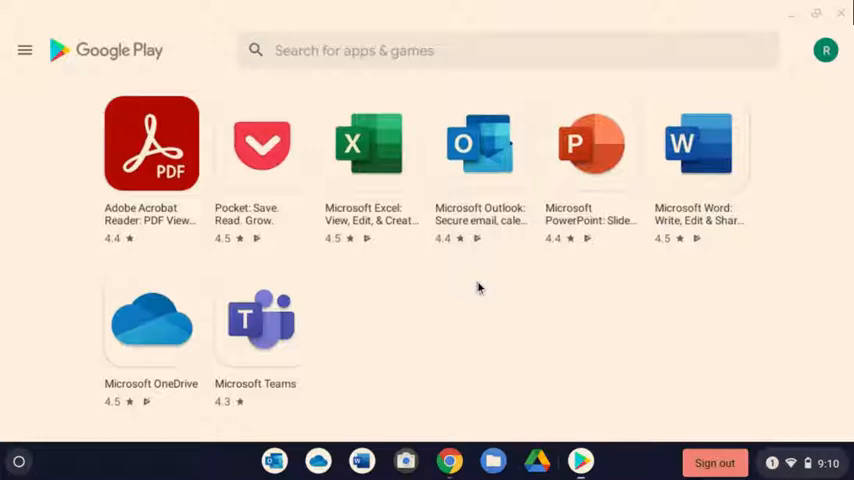
mouse_move(352, 344)
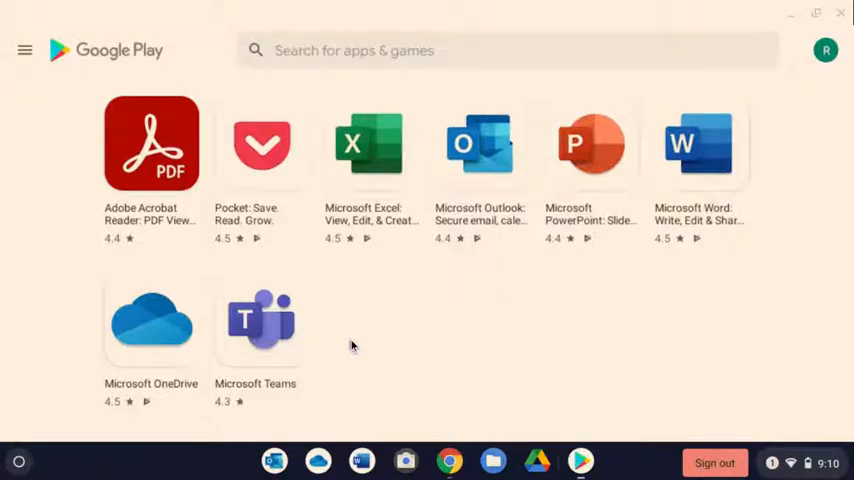
mouse_move(104, 322)
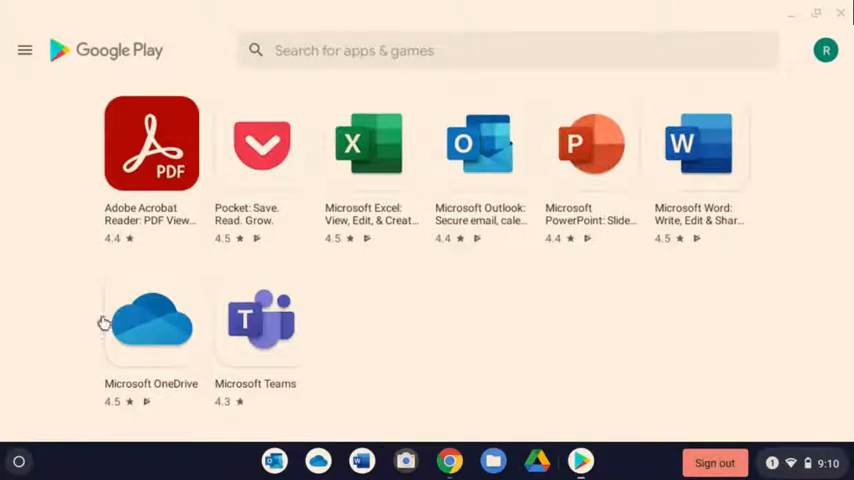
mouse_move(152, 330)
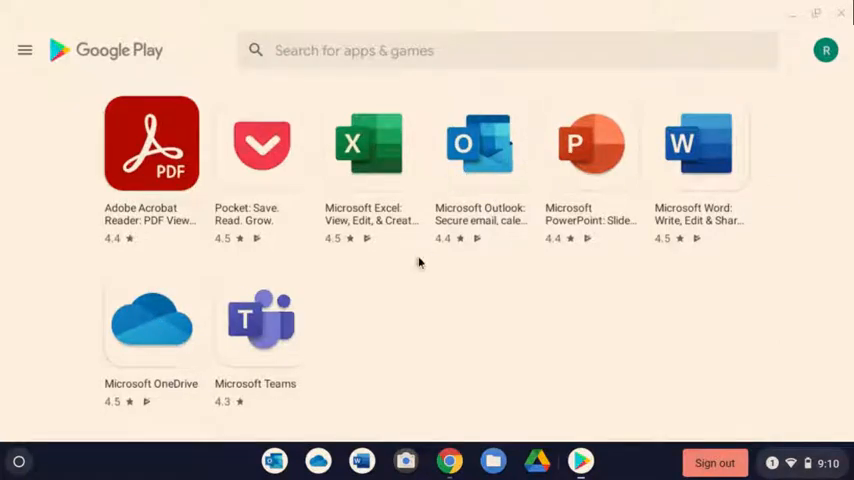
mouse_move(142, 328)
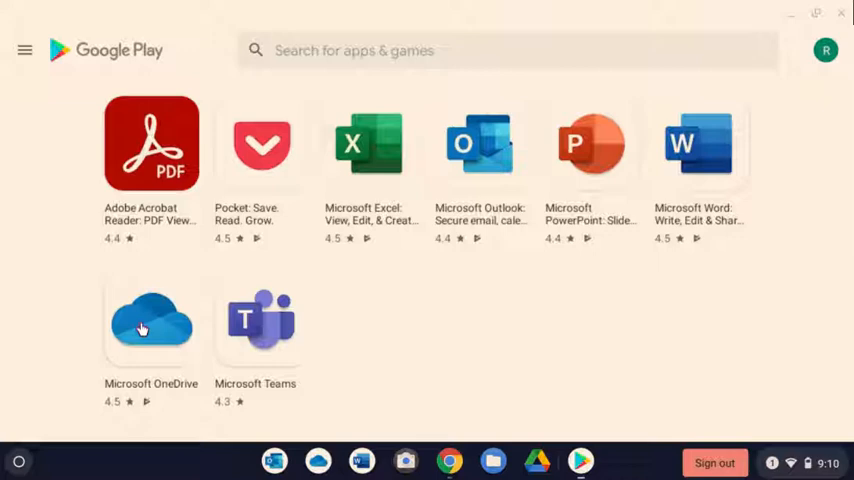
- Bring up the Microsoft OneDrive details page showing Uninstall and Update
click(148, 324)
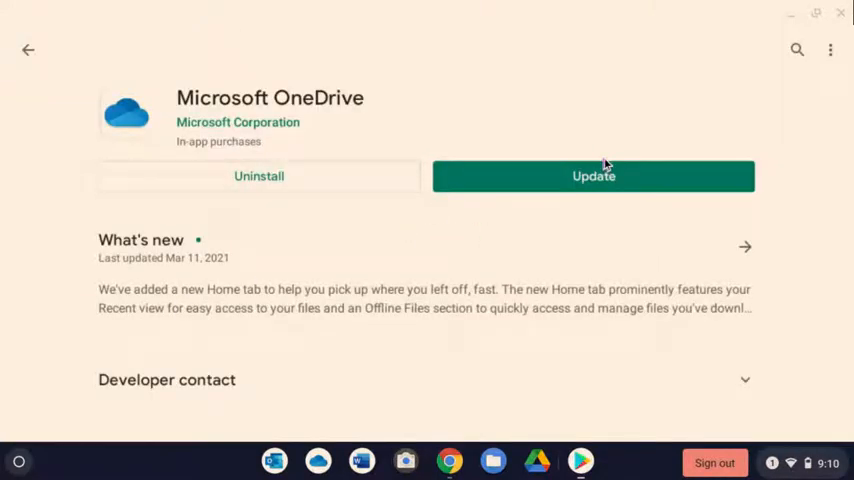
mouse_move(562, 204)
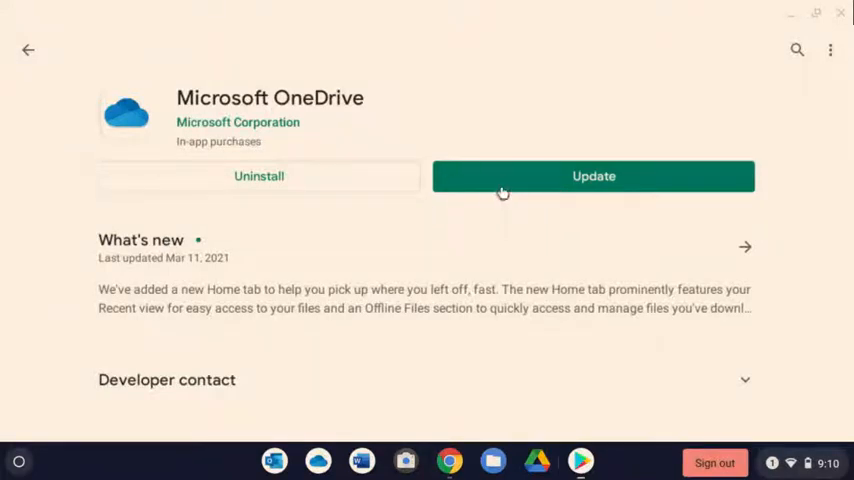
mouse_move(524, 234)
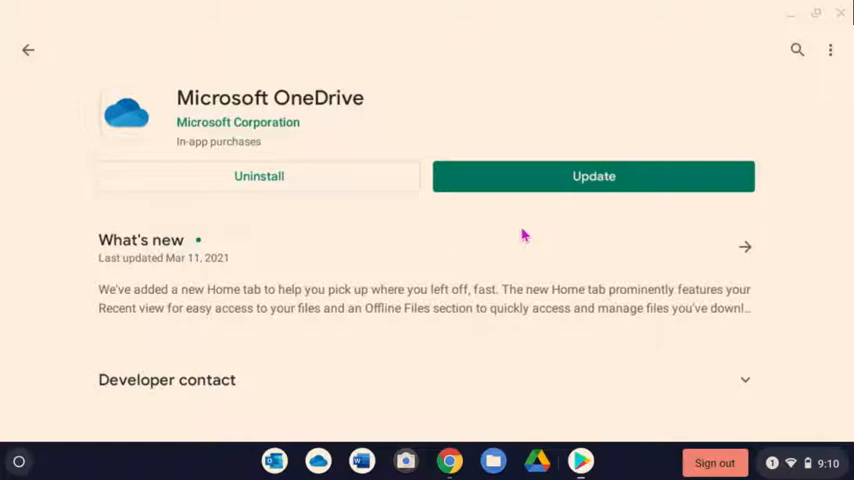
mouse_move(310, 468)
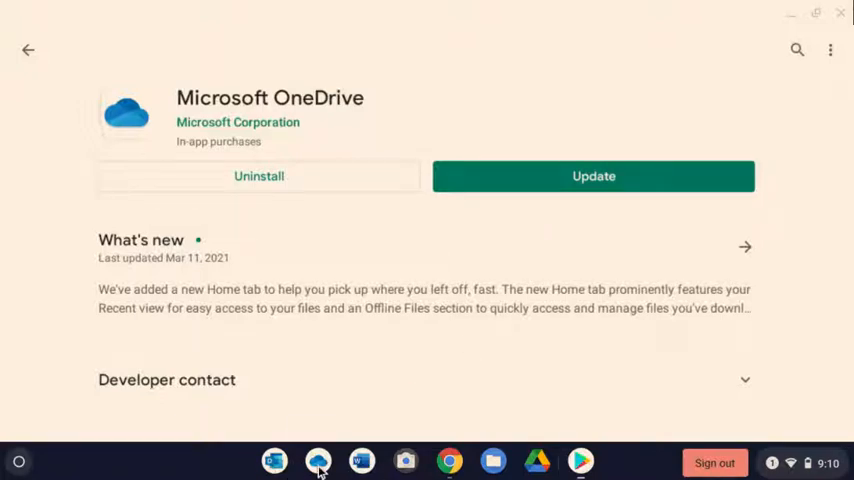
click(316, 472)
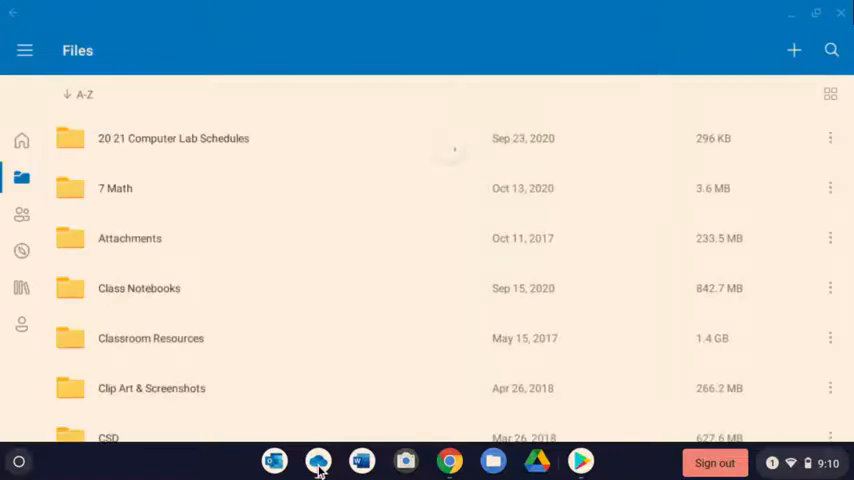
mouse_move(296, 348)
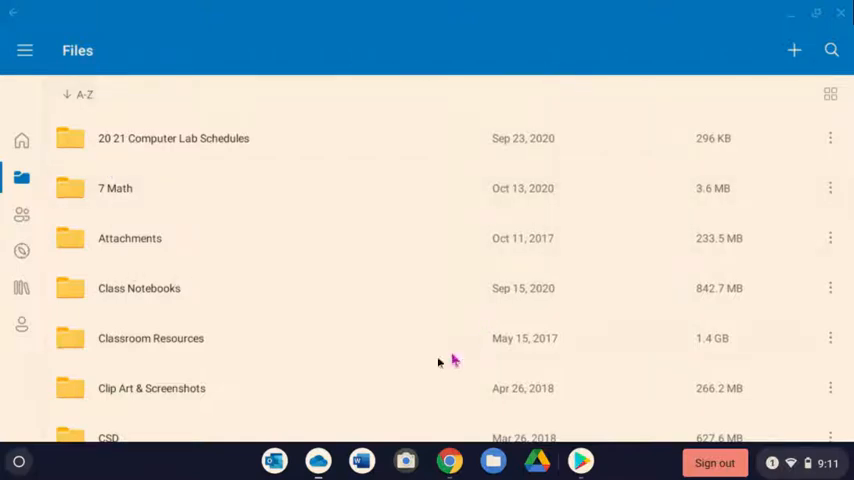
mouse_move(404, 196)
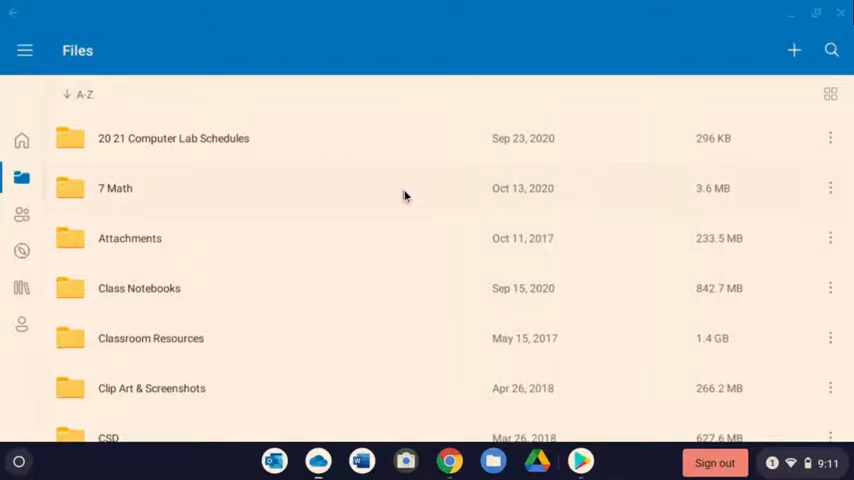
mouse_move(402, 258)
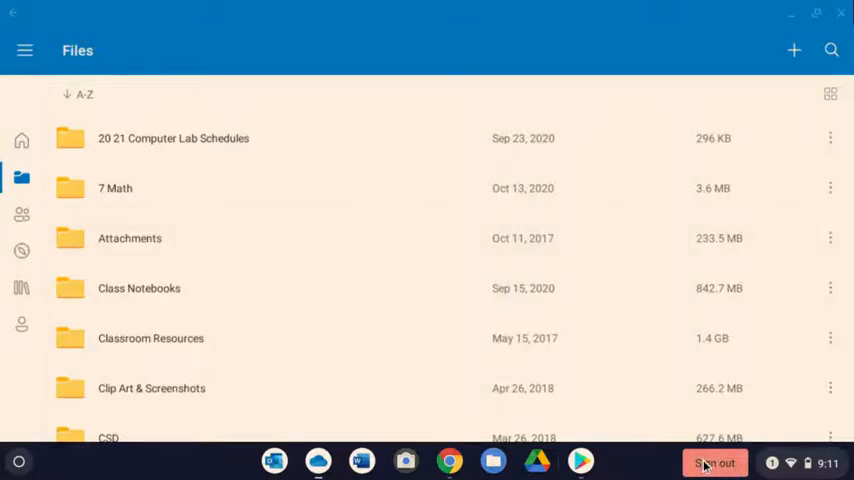
mouse_move(736, 460)
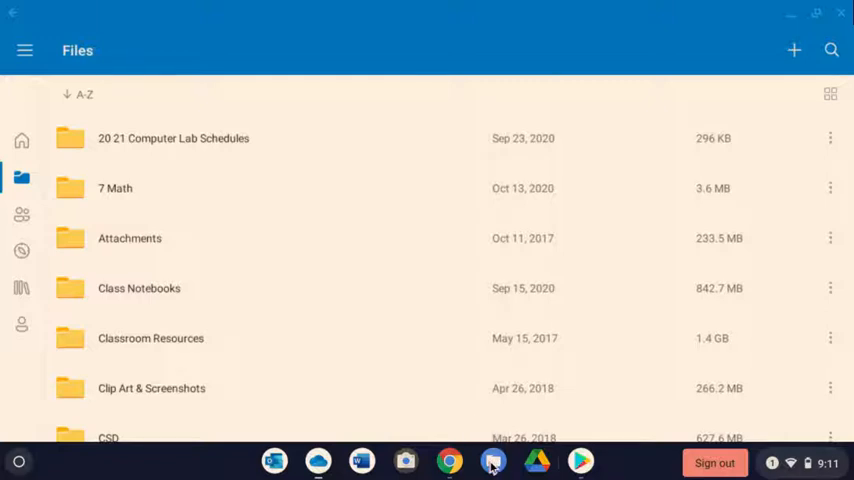
mouse_move(58, 468)
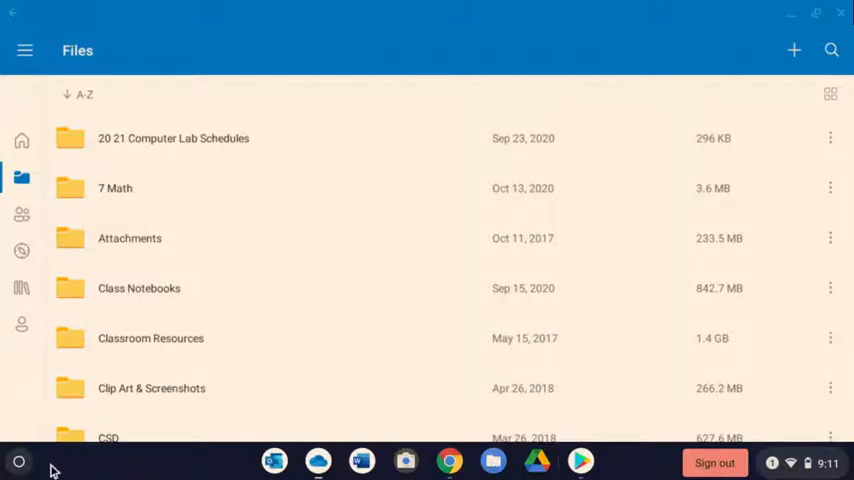
- Show the full launcher app grid and start the Files app at My files
click(16, 458)
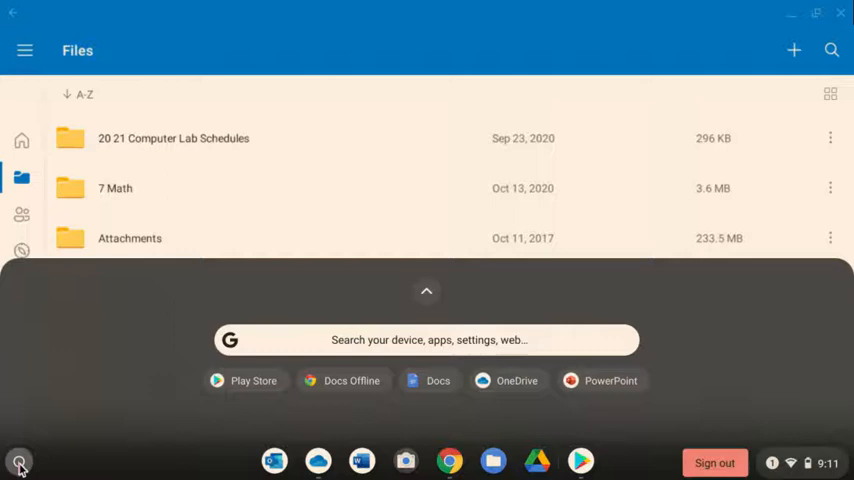
click(426, 292)
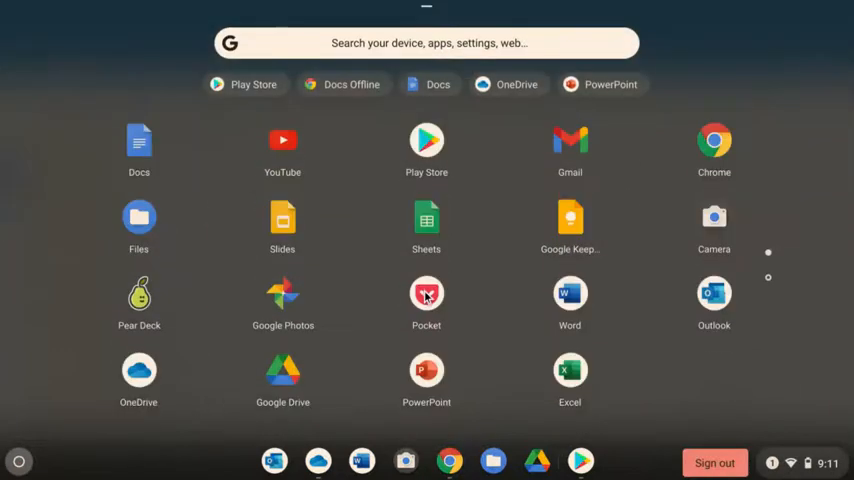
mouse_move(140, 222)
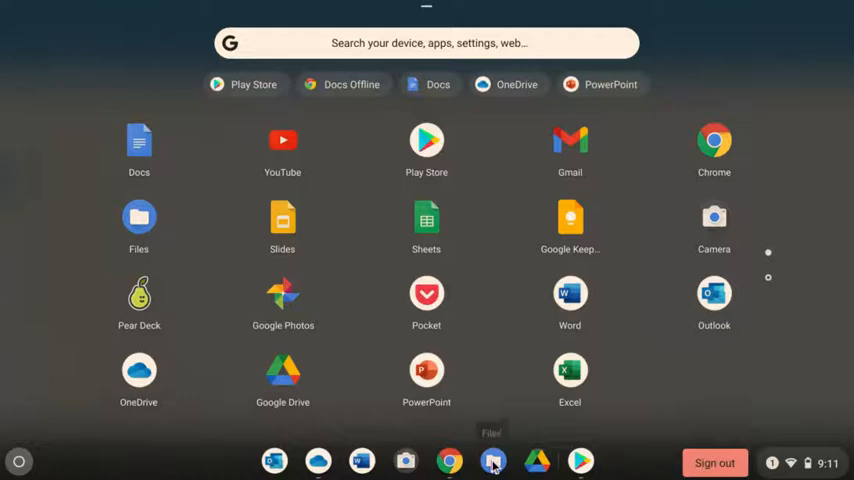
click(492, 460)
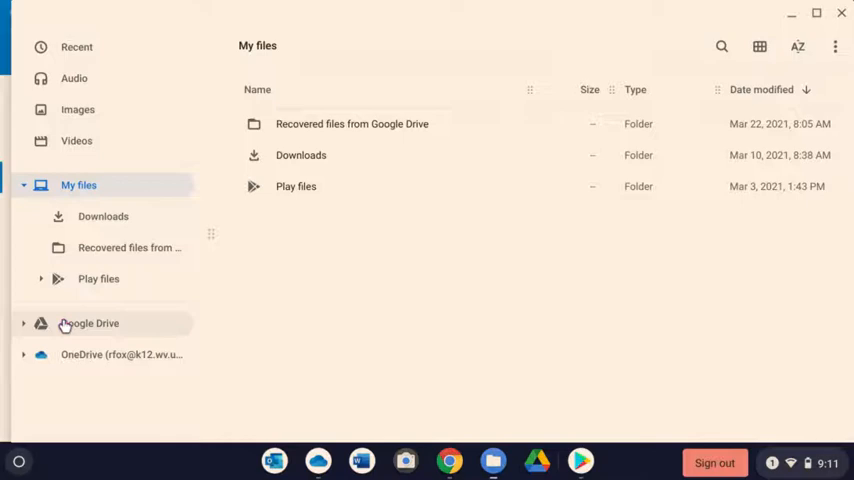
mouse_move(134, 364)
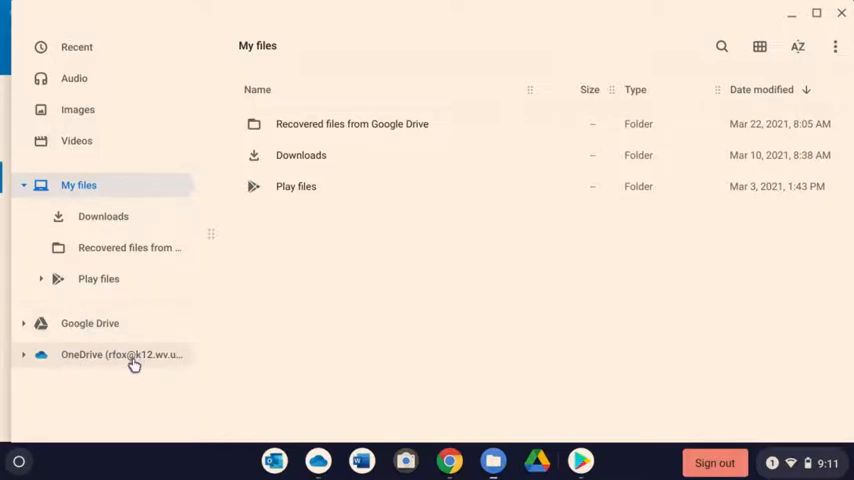
mouse_move(154, 396)
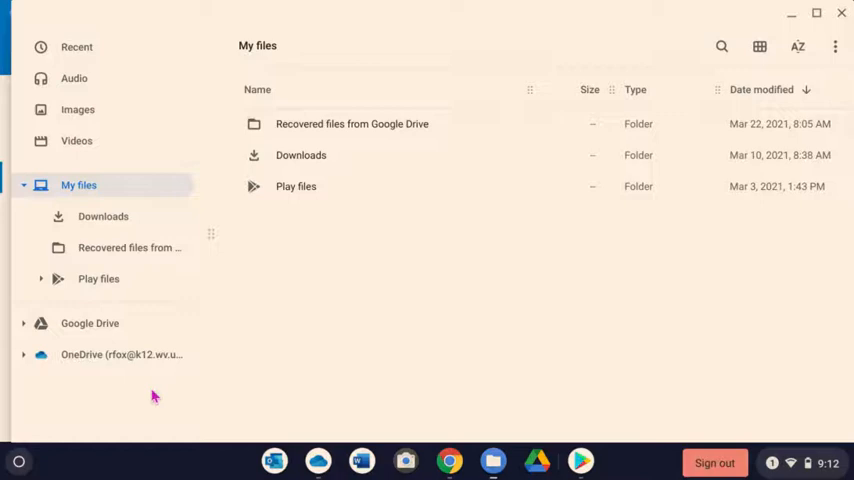
mouse_move(336, 122)
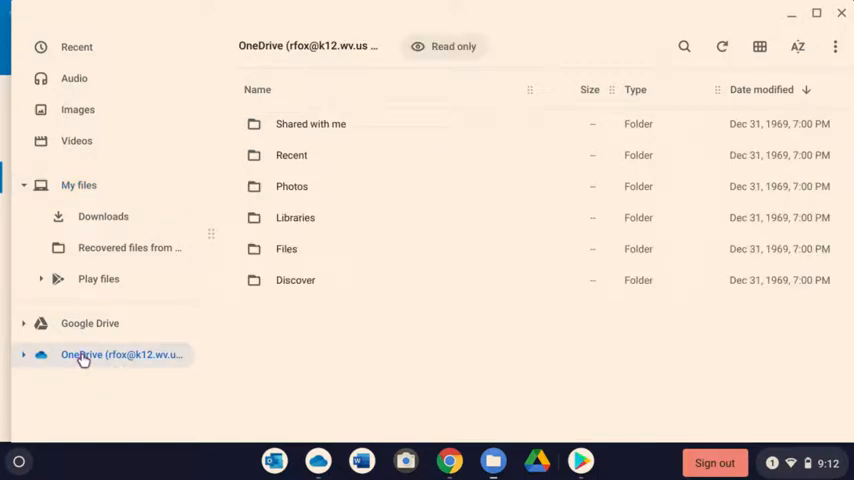
mouse_move(292, 304)
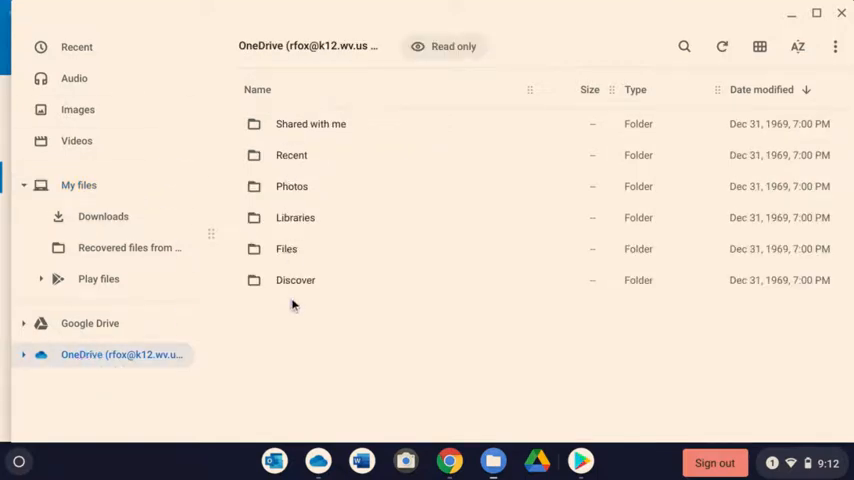
mouse_move(280, 204)
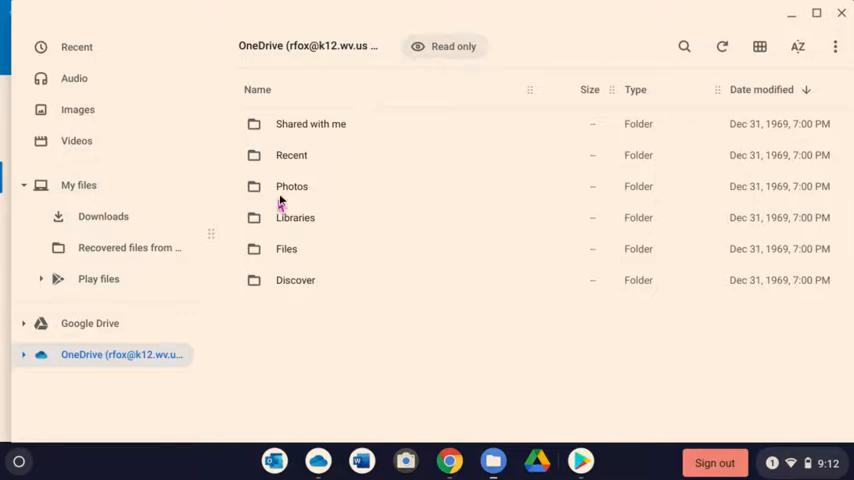
mouse_move(286, 252)
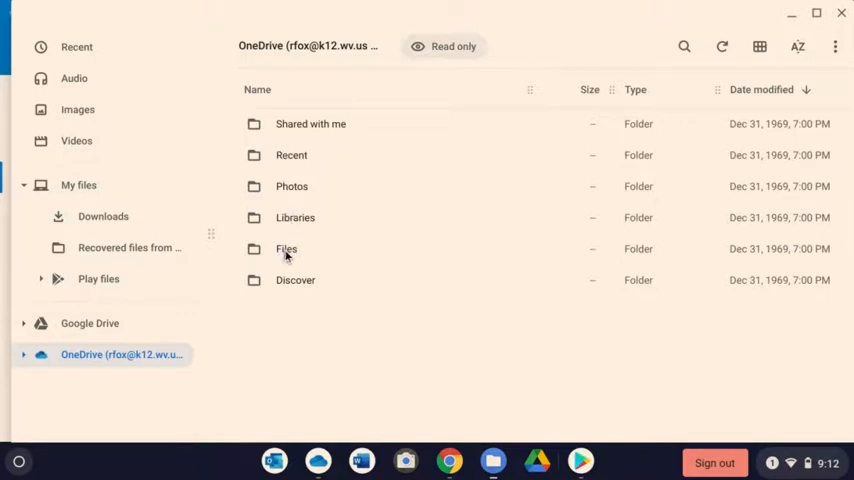
- Browse OneDrive's Files folder (Math 8, Minecraft, Class Notebooks), then switch to Chrome
double_click(288, 250)
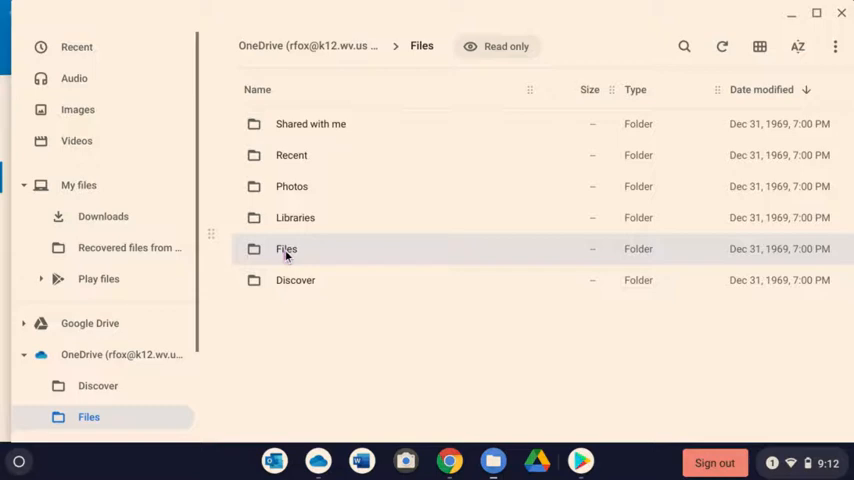
double_click(286, 248)
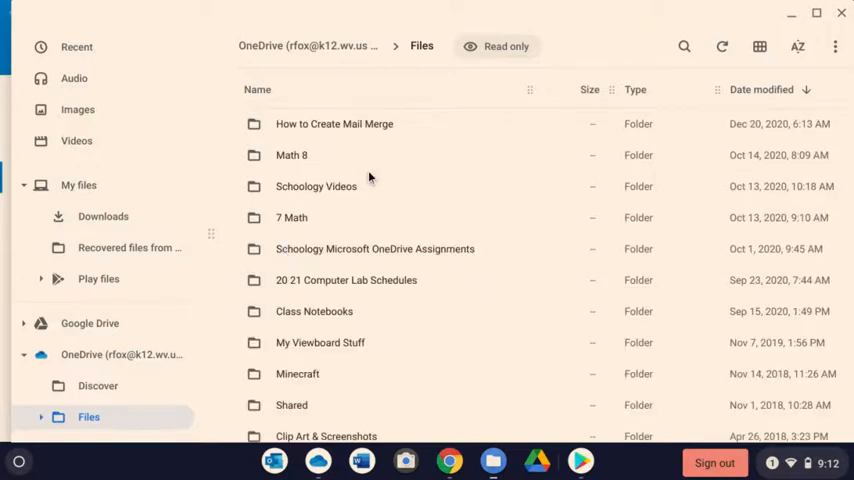
mouse_move(270, 208)
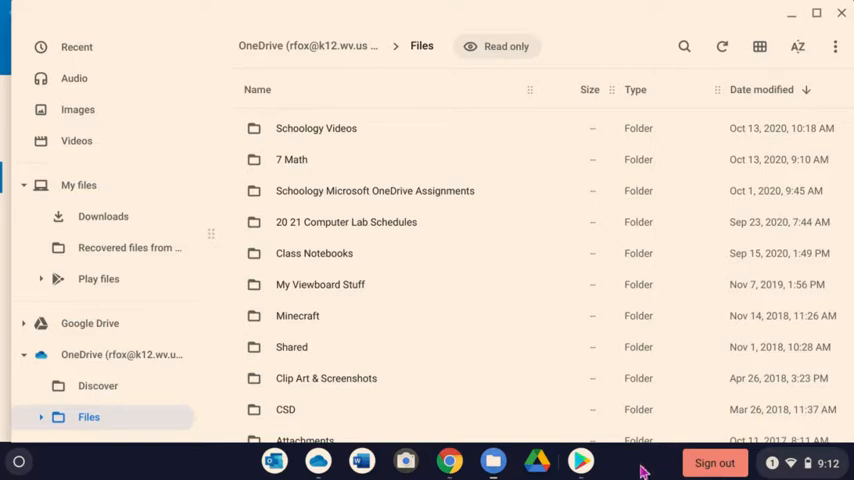
mouse_move(592, 388)
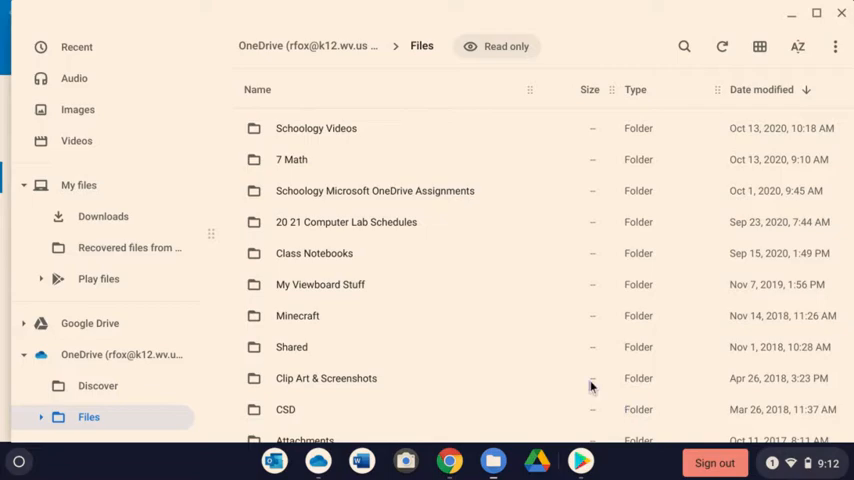
click(450, 462)
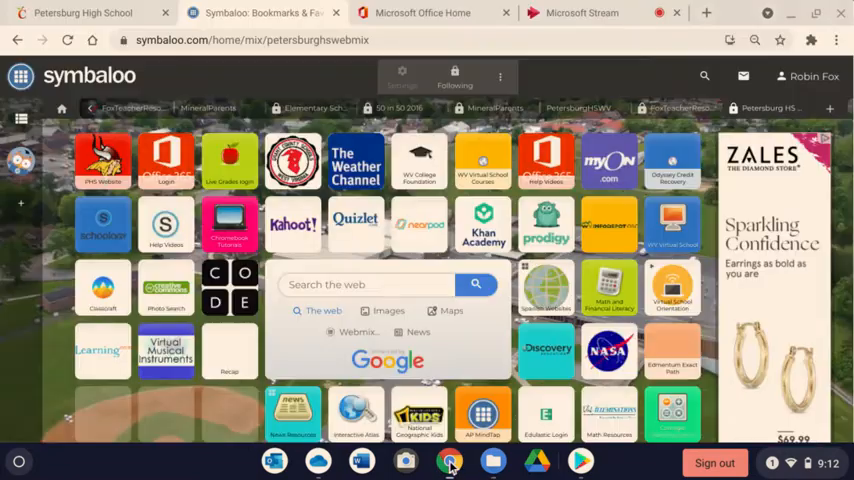